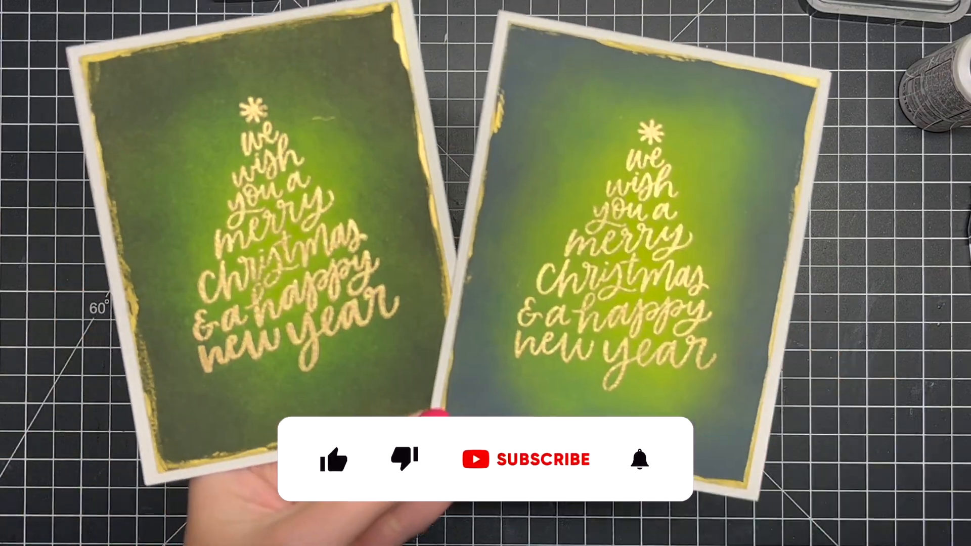
click(333, 459)
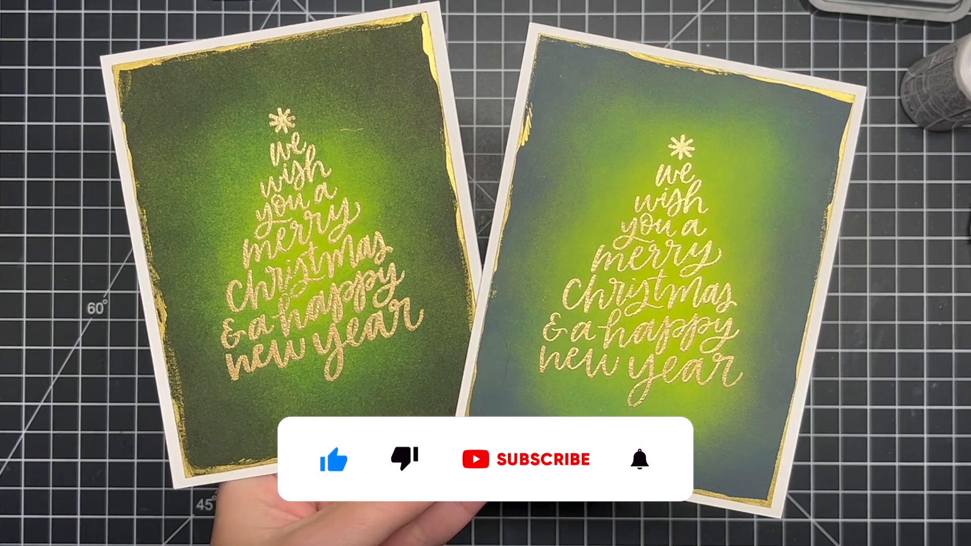
click(641, 459)
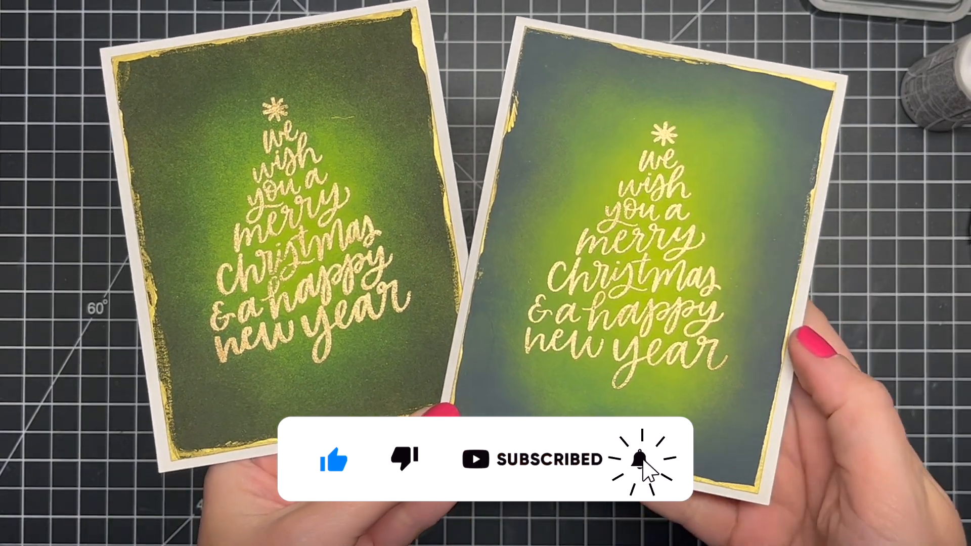